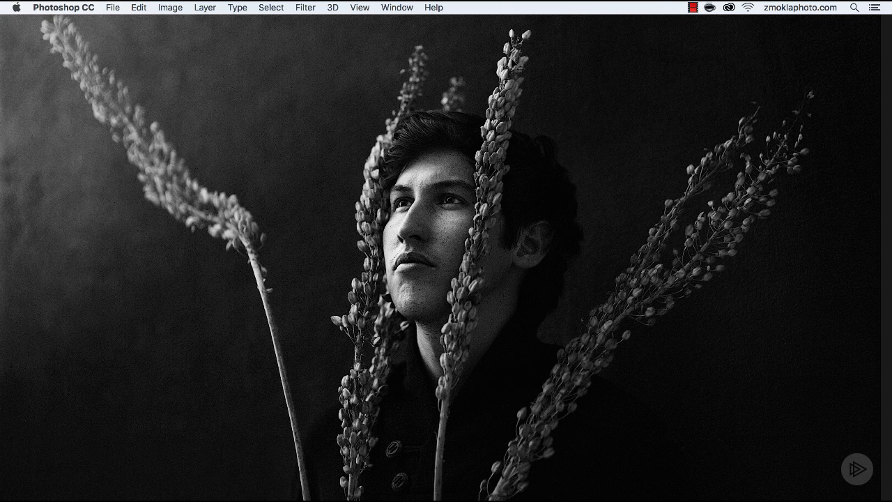
mouse_move(328, 327)
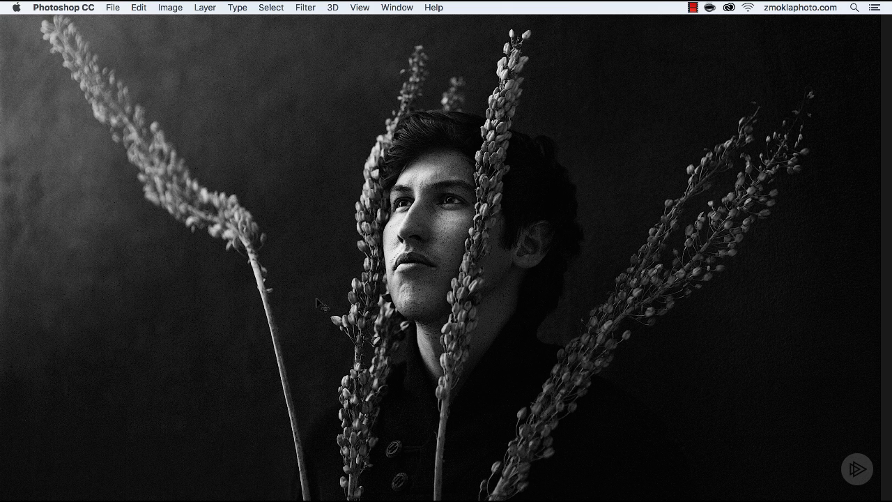
mouse_move(533, 122)
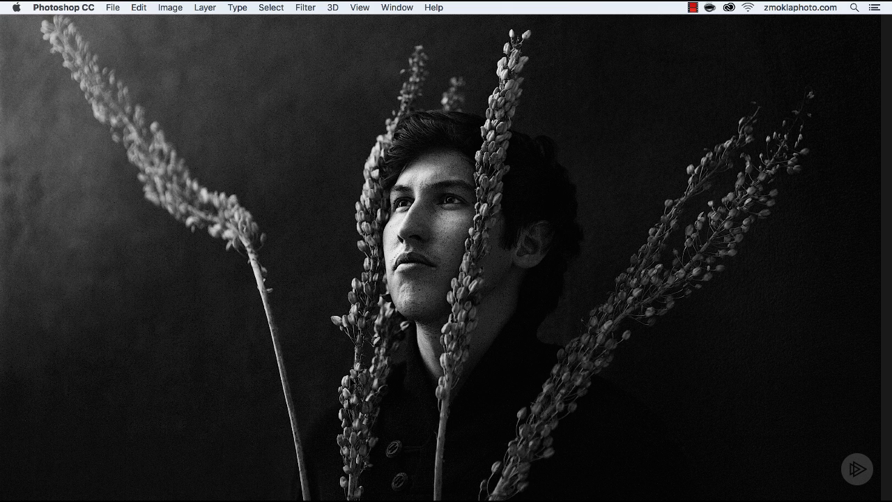
mouse_move(304, 176)
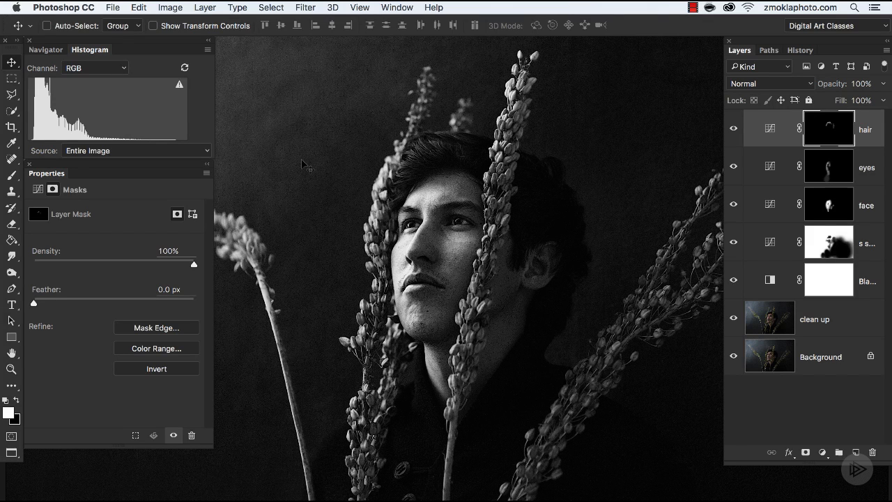
mouse_move(663, 95)
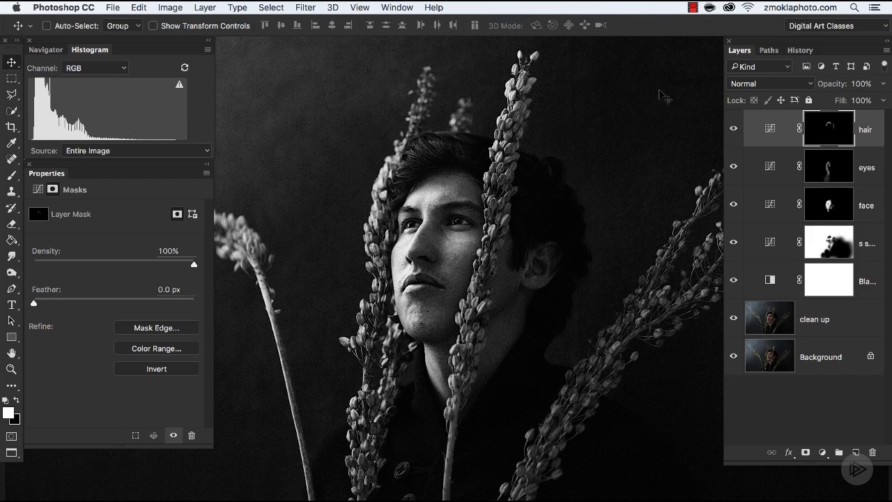
mouse_move(619, 124)
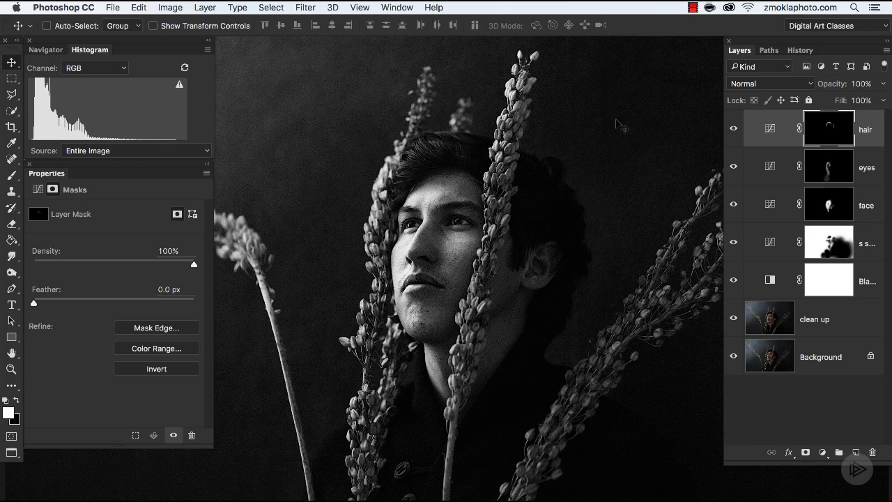
mouse_move(678, 131)
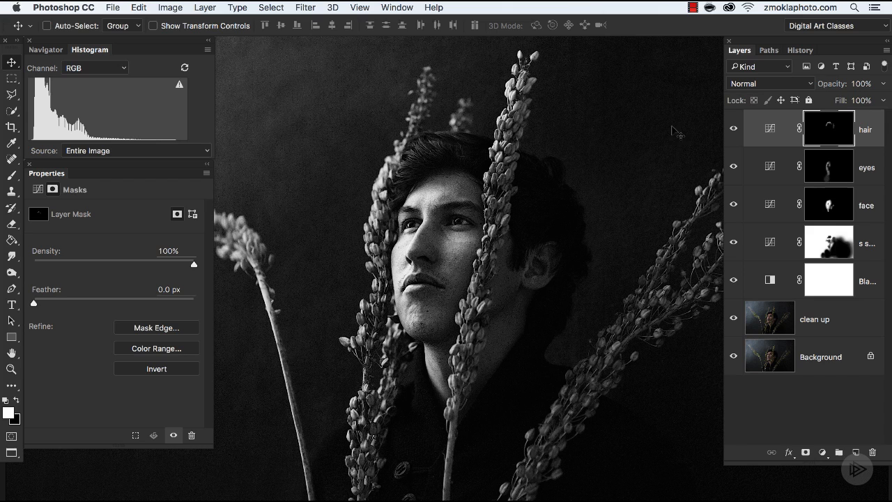
mouse_move(825, 432)
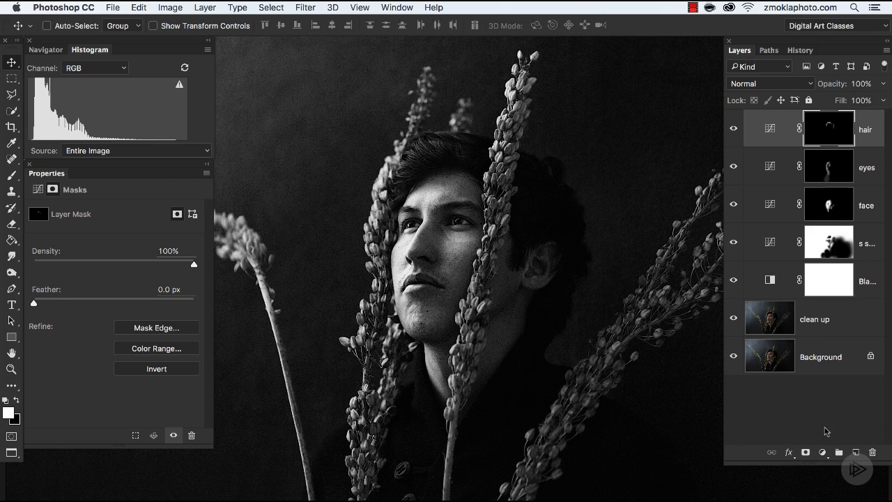
Add a Curves adjustment layer named 'plant' from the new adjustment layer list
click(823, 452)
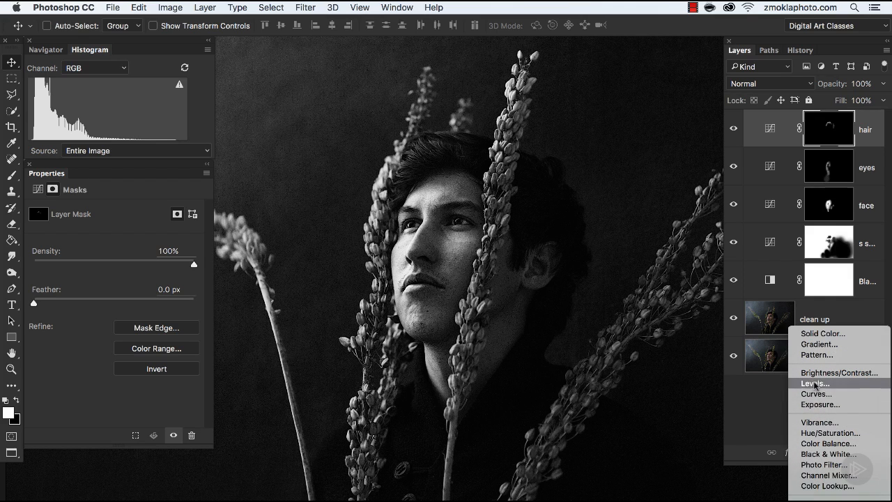
mouse_move(815, 393)
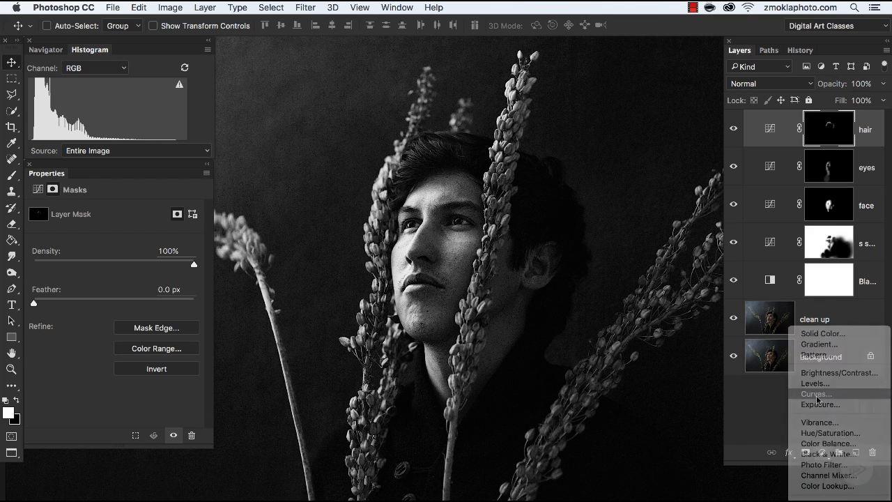
click(814, 393)
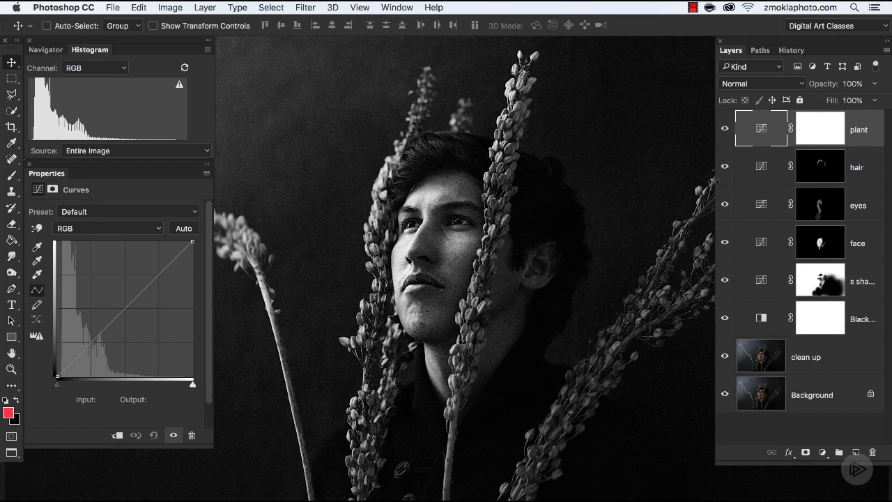
mouse_move(666, 131)
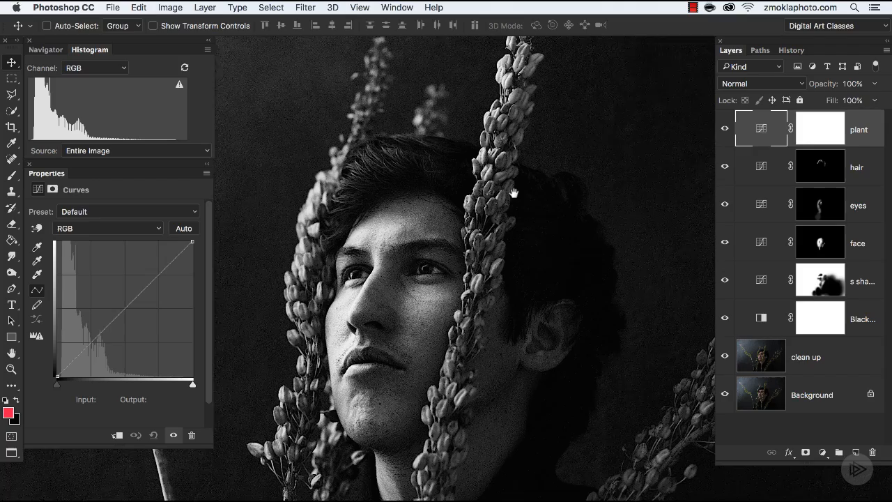
Zoom in on the plant stem beside the man's forehead
key(cmd+=)
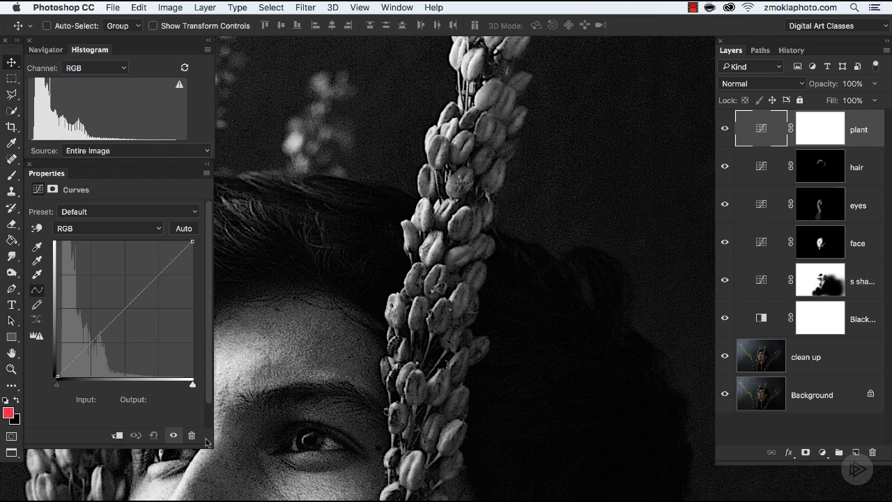
mouse_move(139, 198)
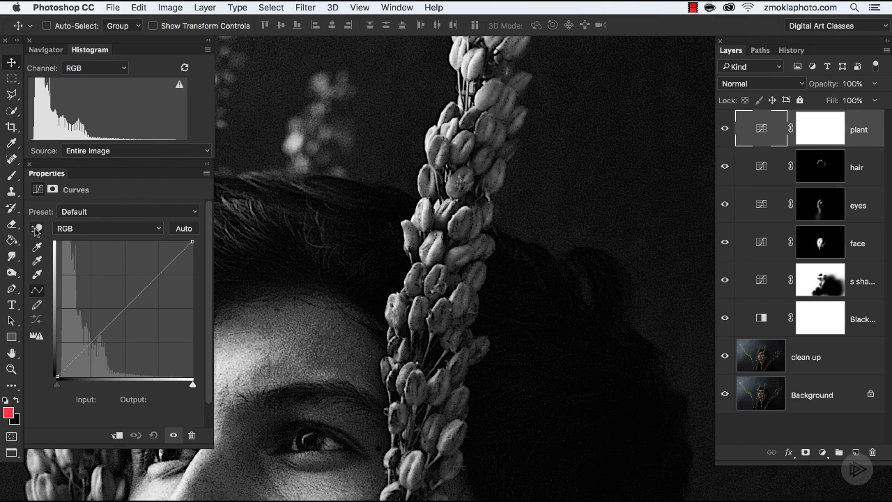
Sample tones from the plant with the on-image adjustment tool to shape a curve brightening its highlights
click(36, 229)
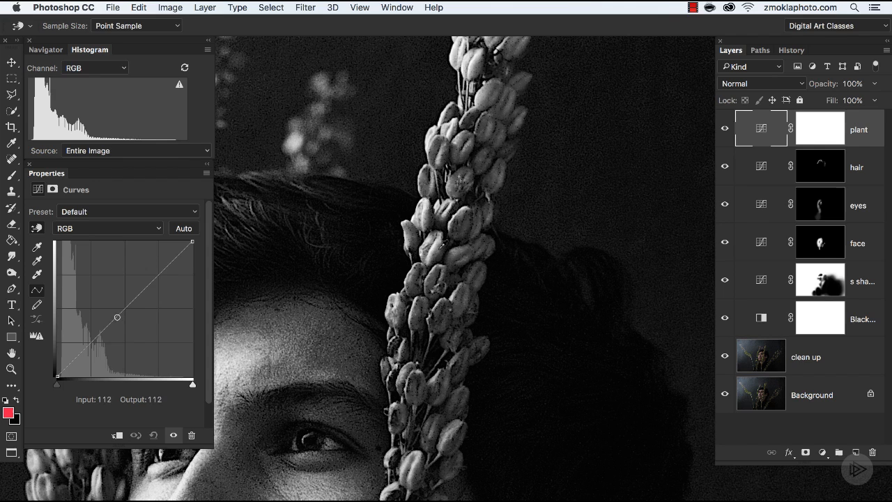
drag(117, 318, 112, 323)
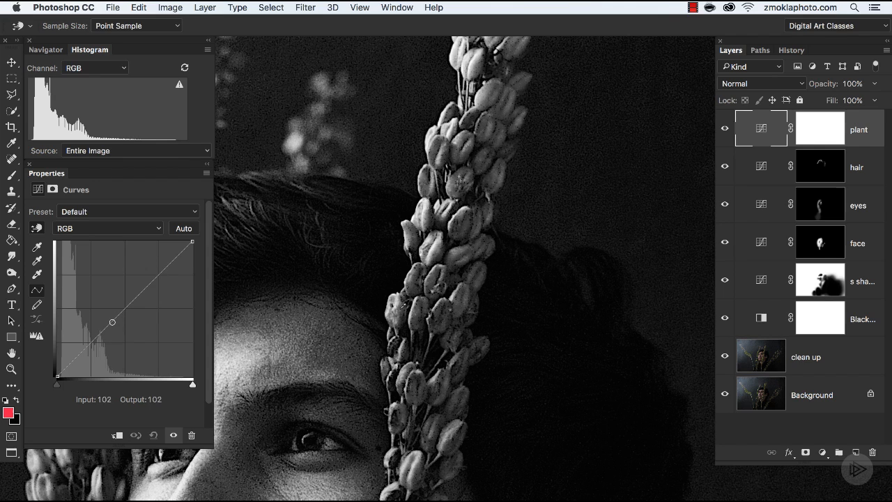
drag(112, 322, 144, 290)
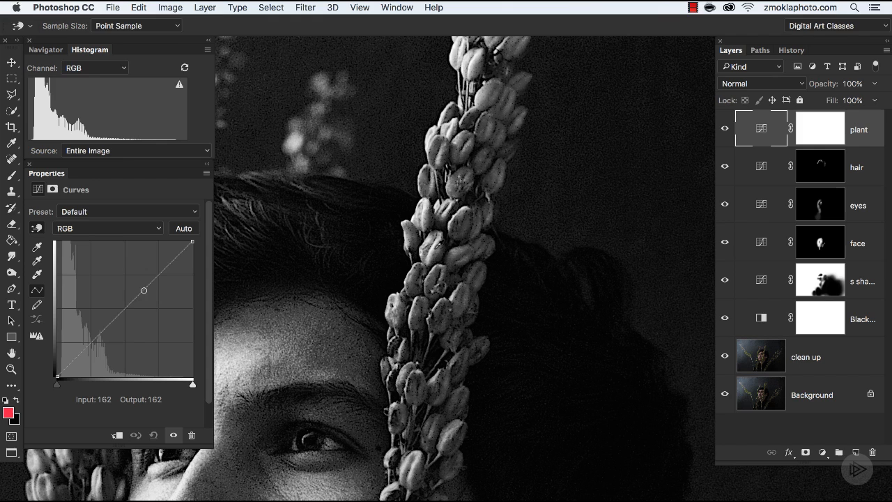
drag(143, 290, 159, 276)
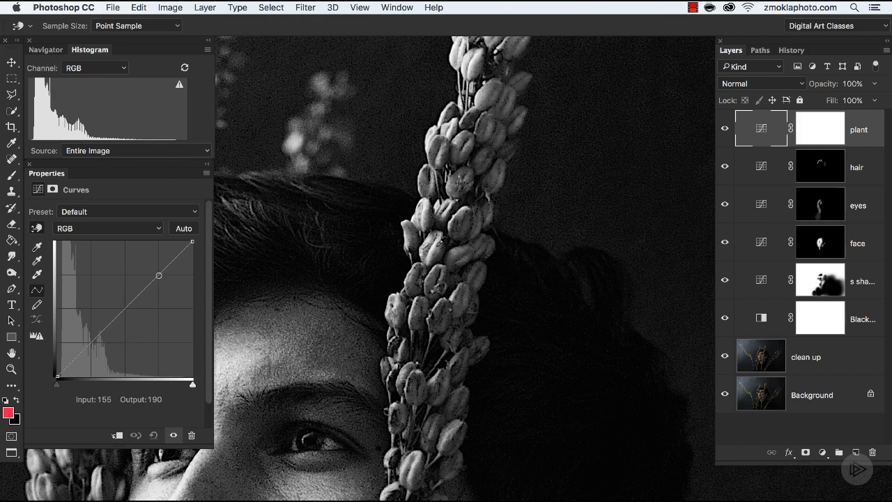
drag(159, 276, 126, 308)
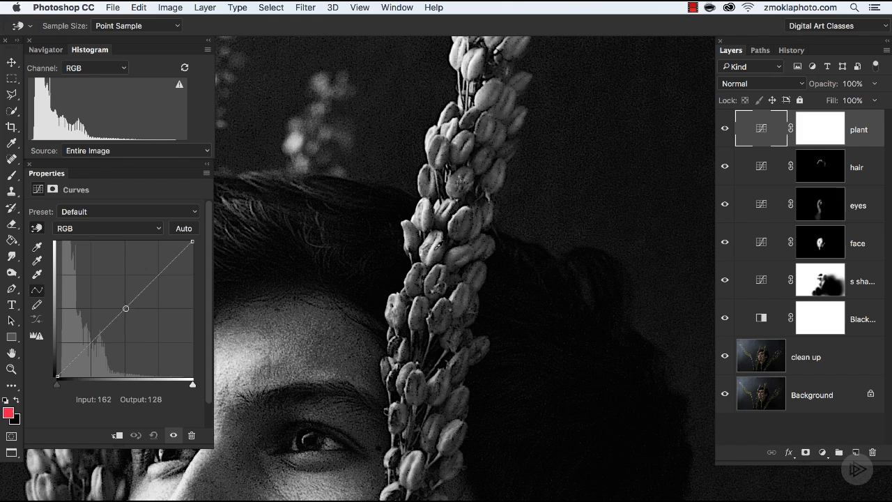
drag(125, 308, 131, 301)
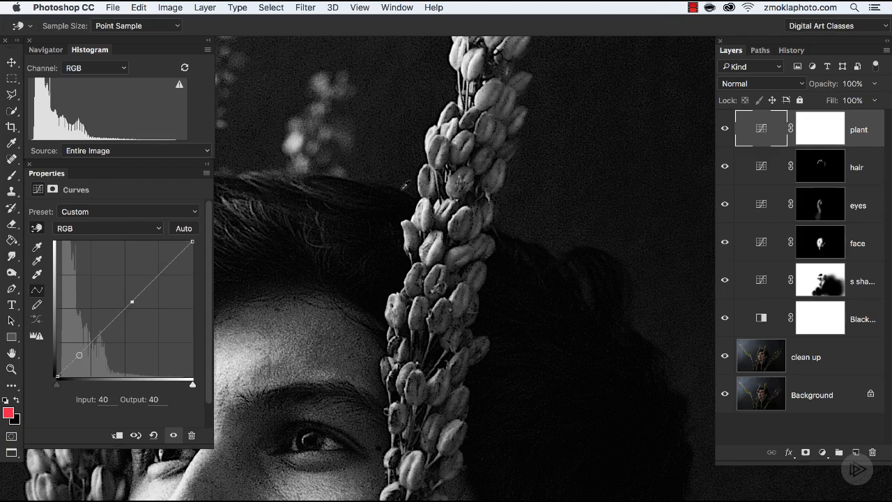
key(cmd+-)
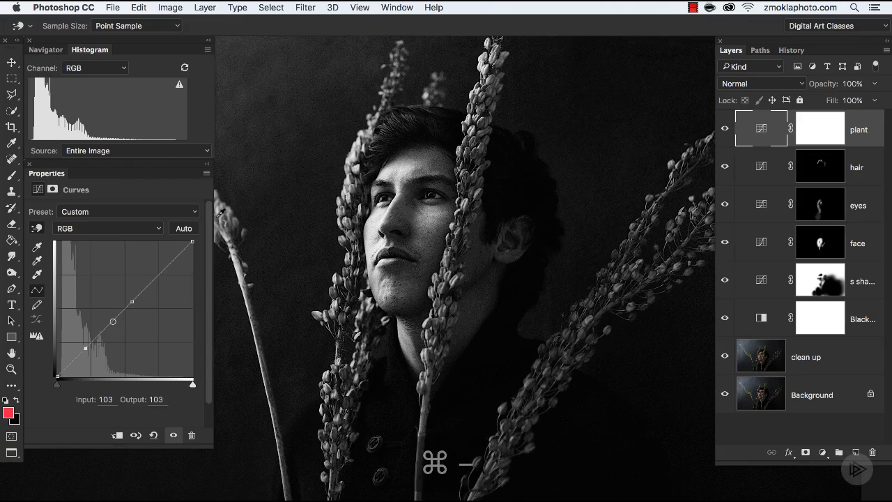
Anchor the shadows and raise the midtones on the plant curve to brighten the portrait
drag(112, 321, 75, 360)
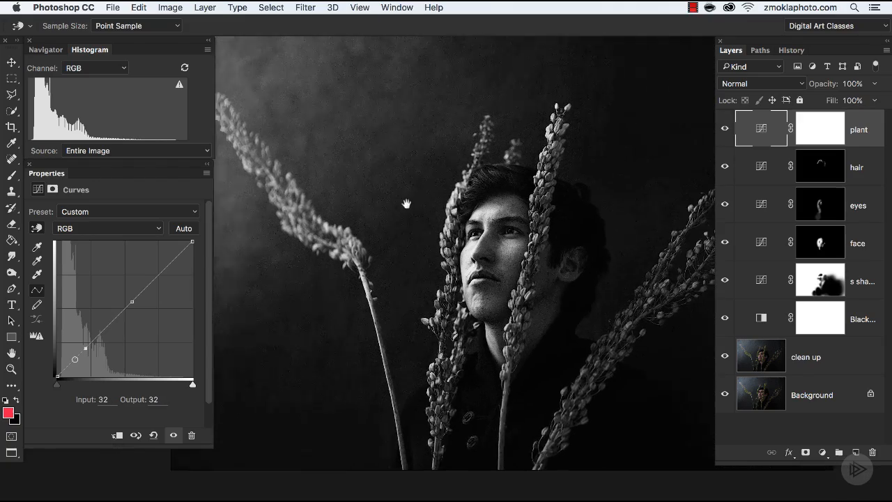
drag(75, 360, 171, 265)
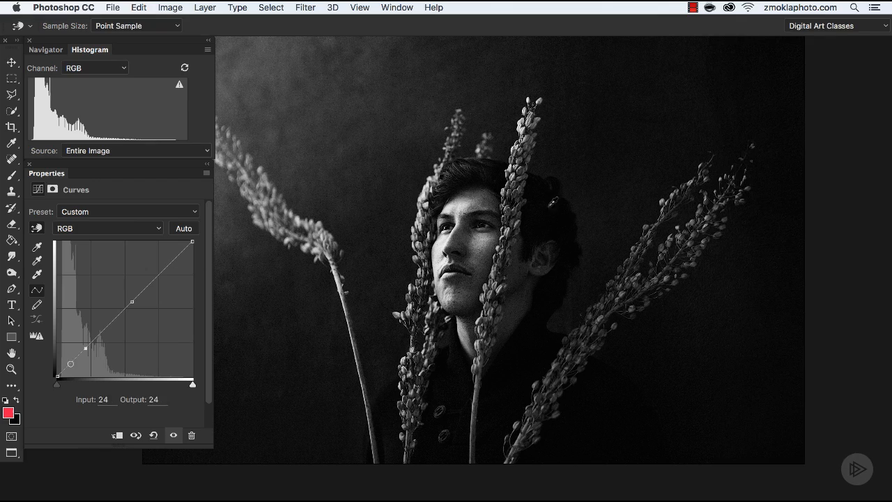
drag(70, 364, 82, 351)
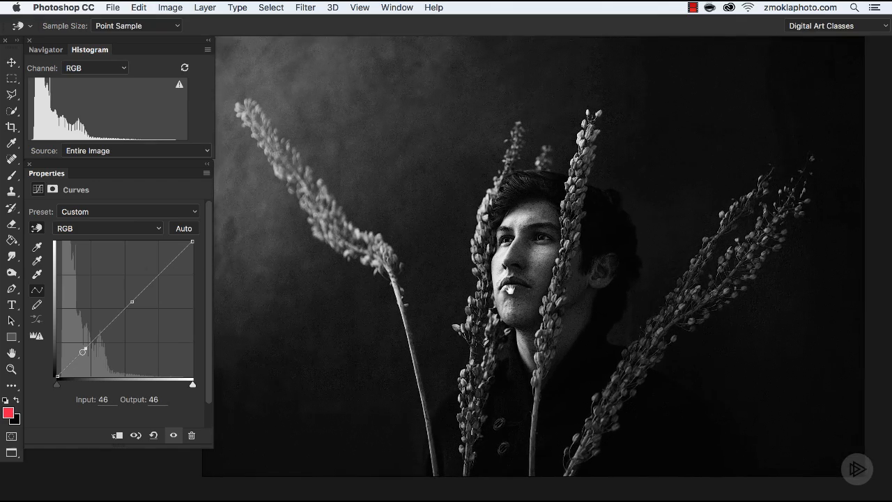
drag(82, 351, 76, 360)
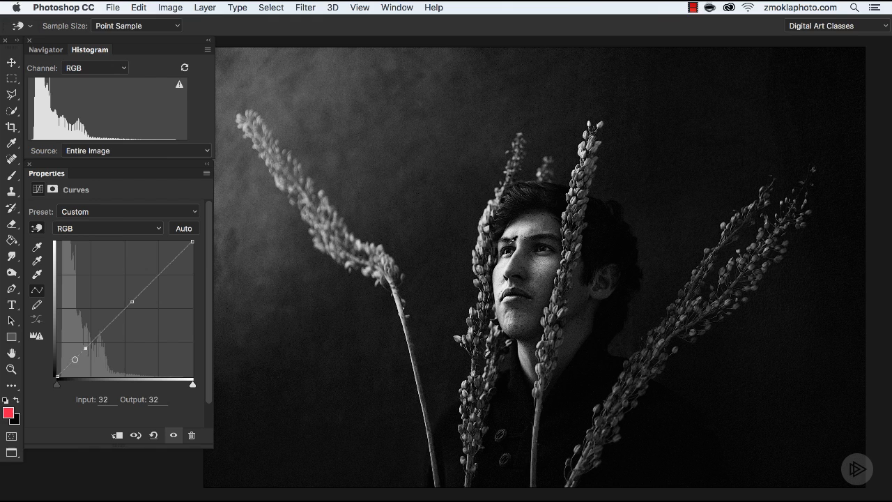
drag(74, 359, 98, 336)
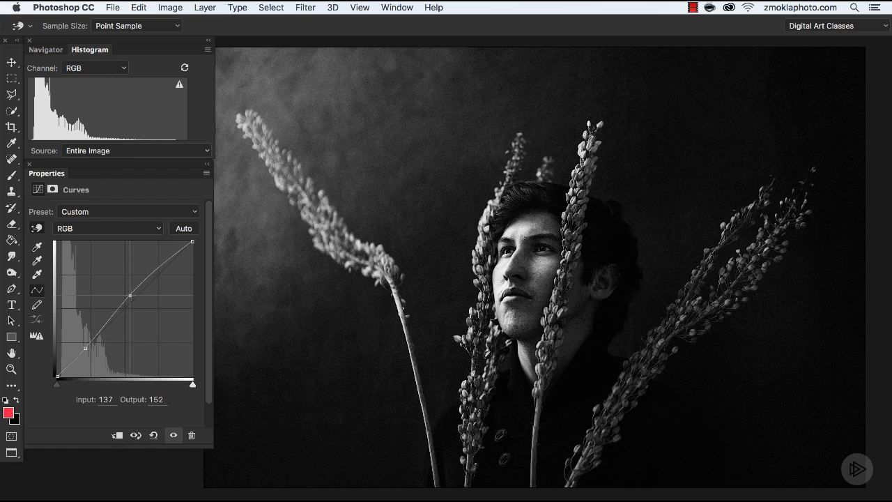
Push the highlights higher for a steep upward bow, then ease the curve to a gentler lift
drag(131, 296, 127, 287)
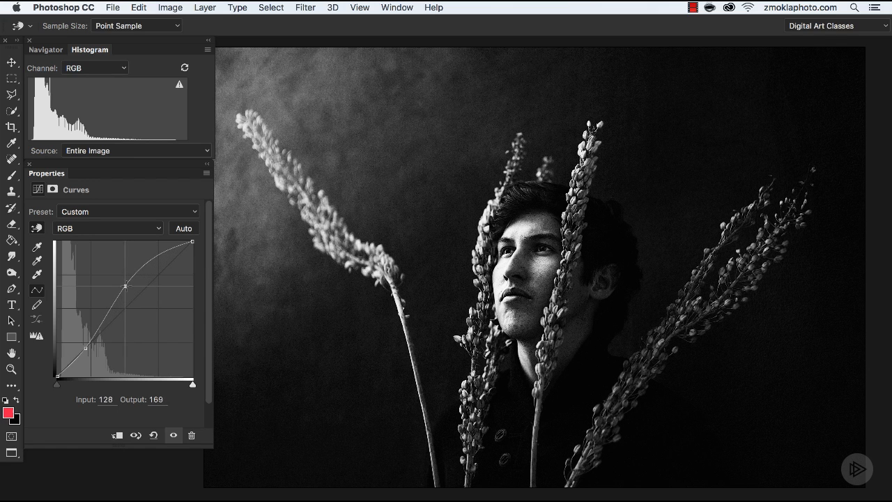
drag(125, 287, 121, 281)
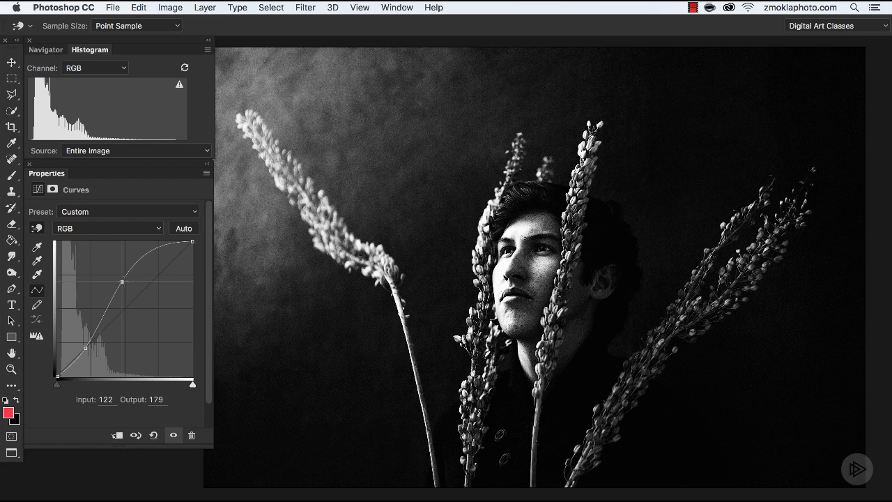
drag(123, 282, 125, 287)
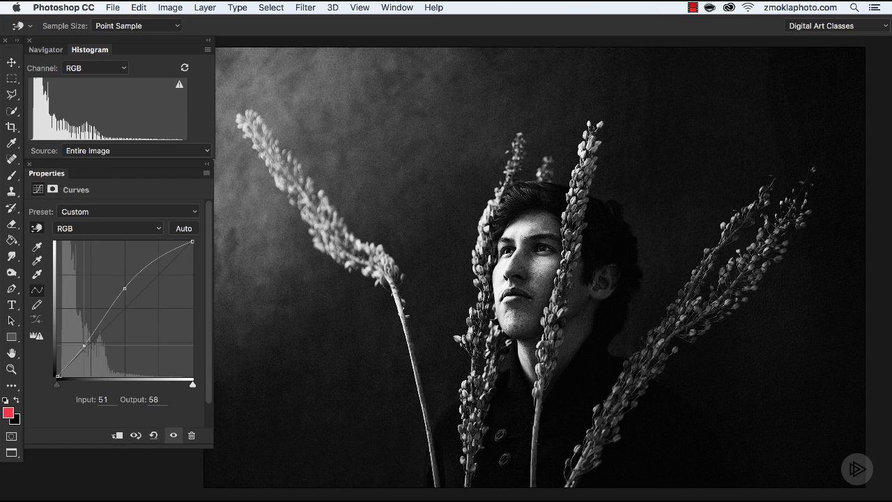
drag(85, 343, 89, 348)
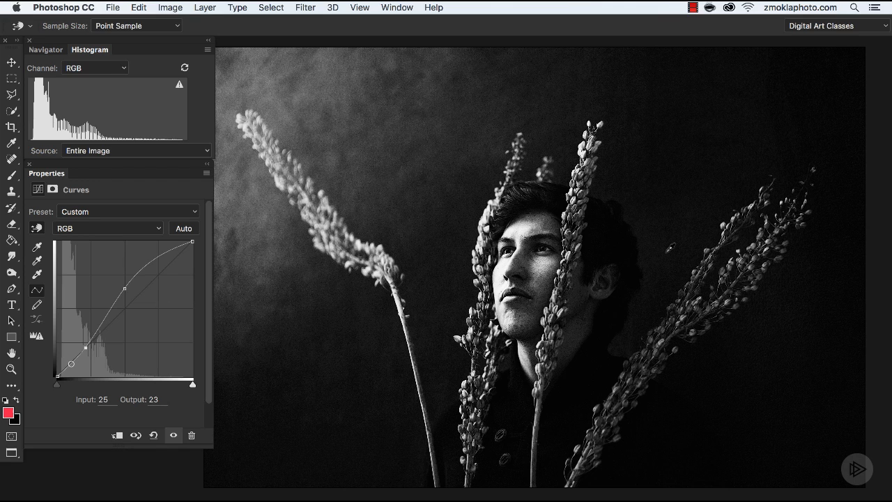
Select the plant layer's mask and invert it to fully black, hiding the brightening everywhere
key(f7)
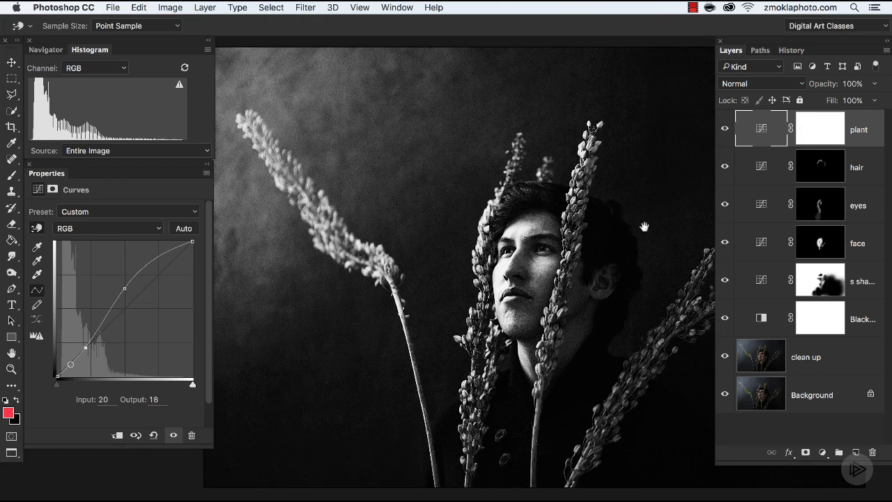
key(cmd+=)
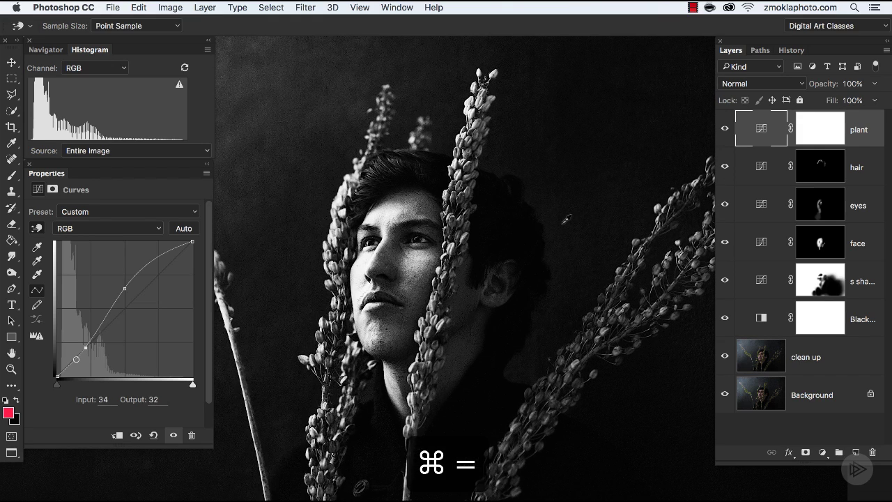
drag(75, 360, 102, 322)
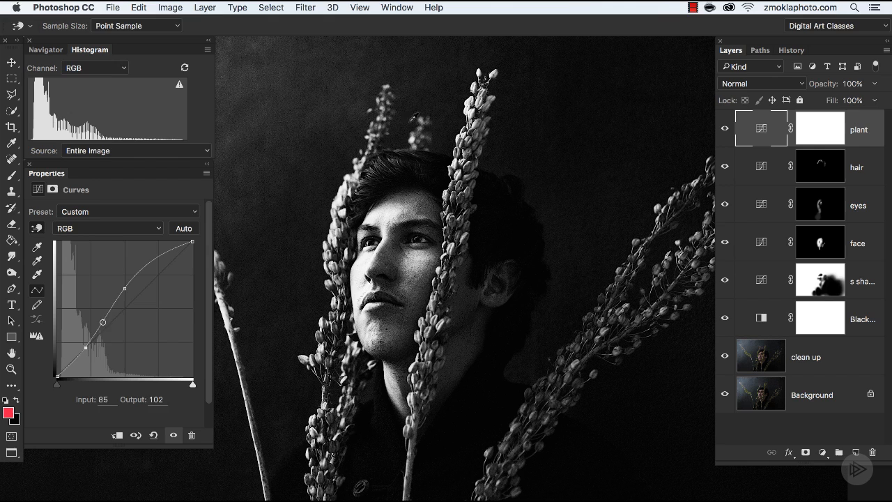
drag(101, 322, 71, 365)
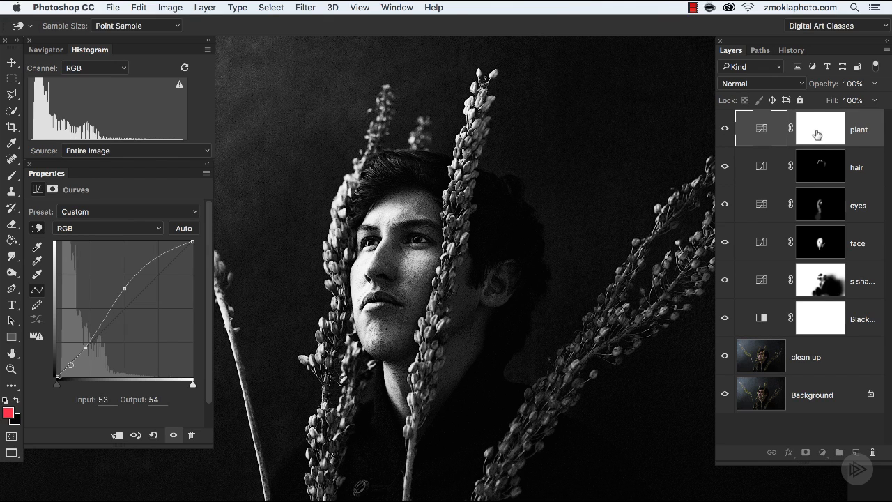
click(820, 128)
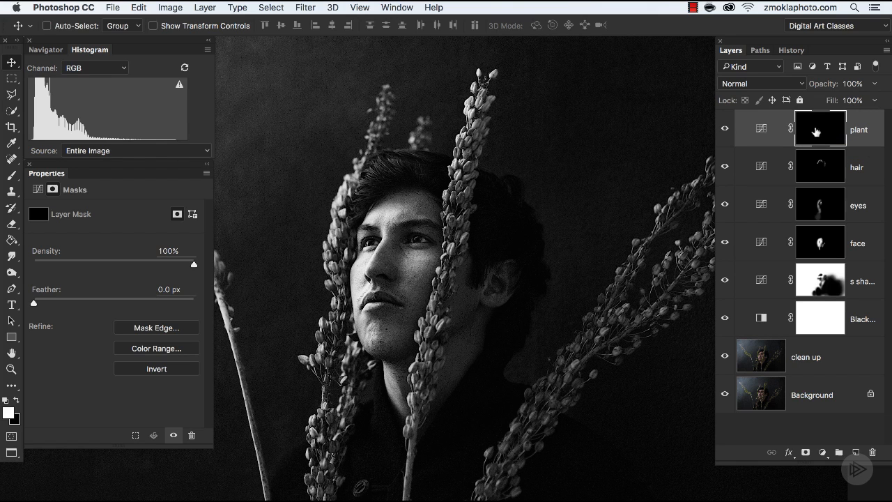
click(819, 128)
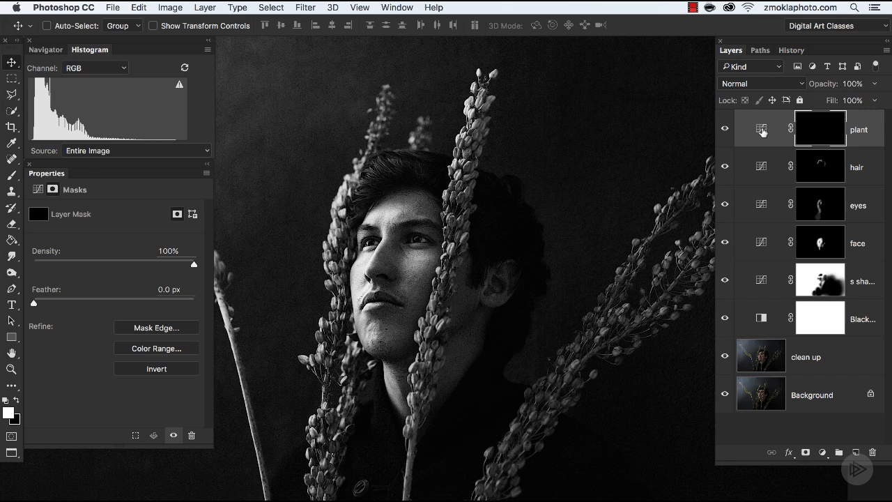
mouse_move(825, 131)
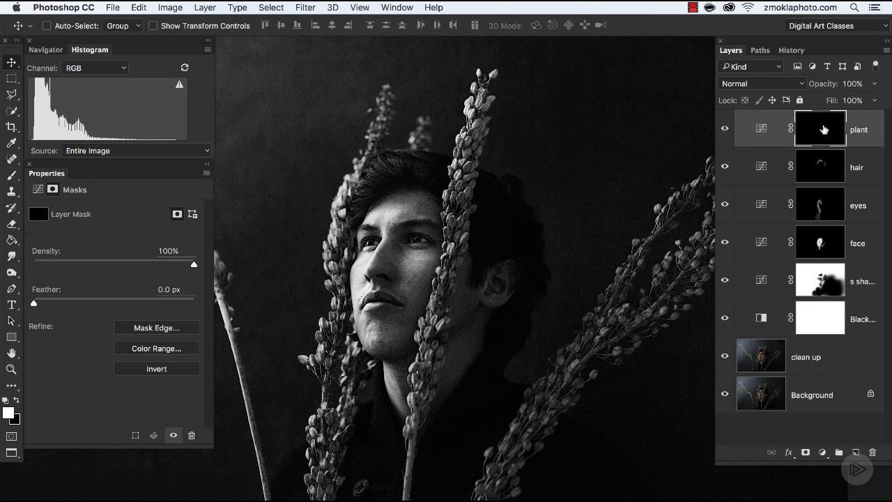
mouse_move(817, 131)
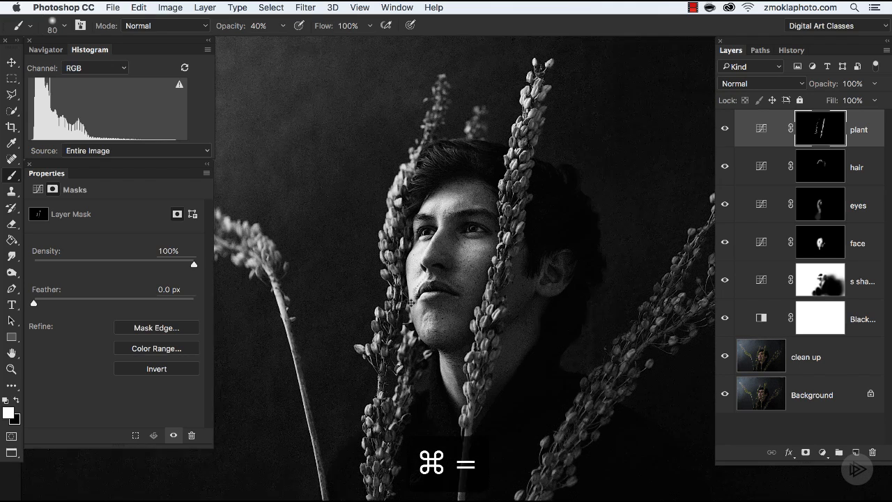
Paint white at 40% then 20% brush opacity along the plant stalks on the mask
key(cmd+=)
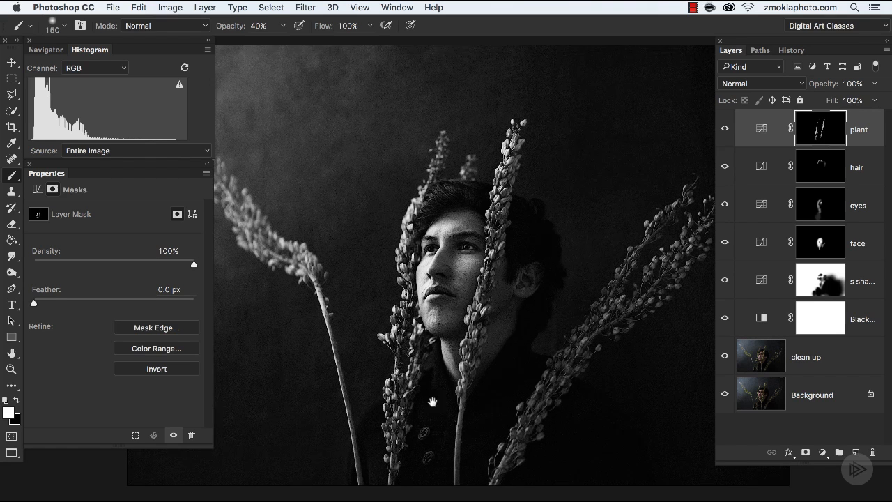
key(cmd+=)
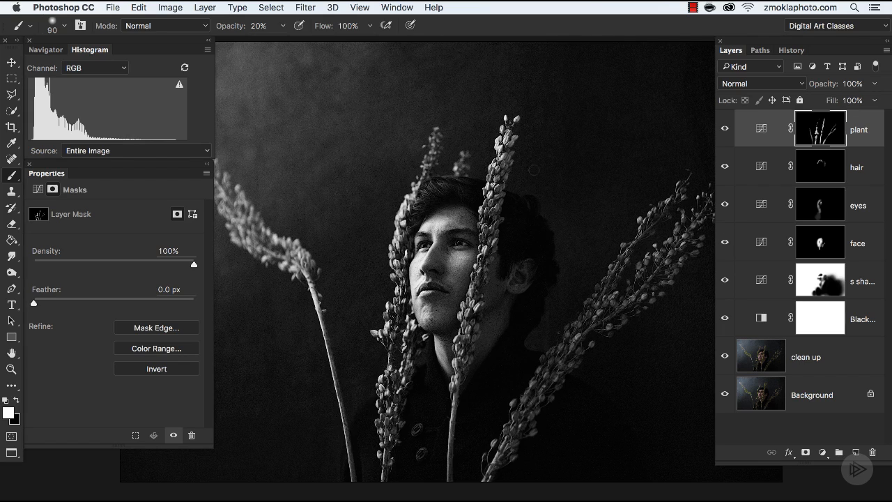
Hide the workspace panels, leaving only the Layers list beside the zoomed portrait
key(Tab)
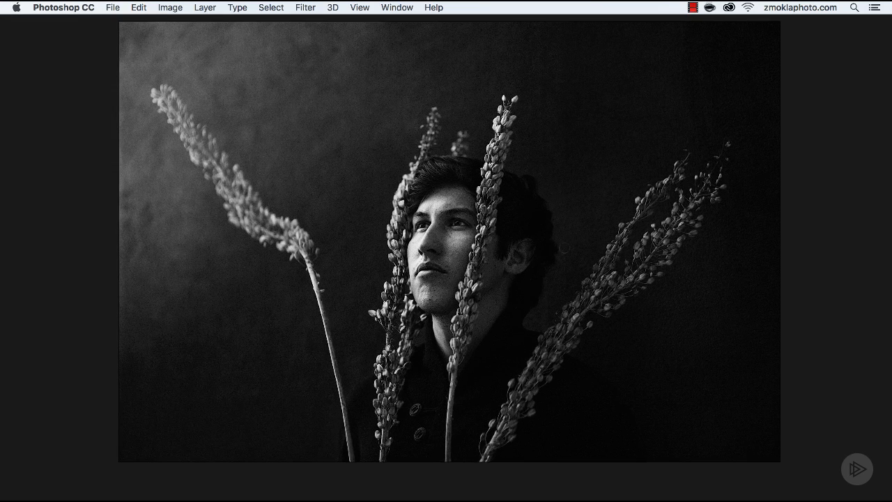
key(cmd+=)
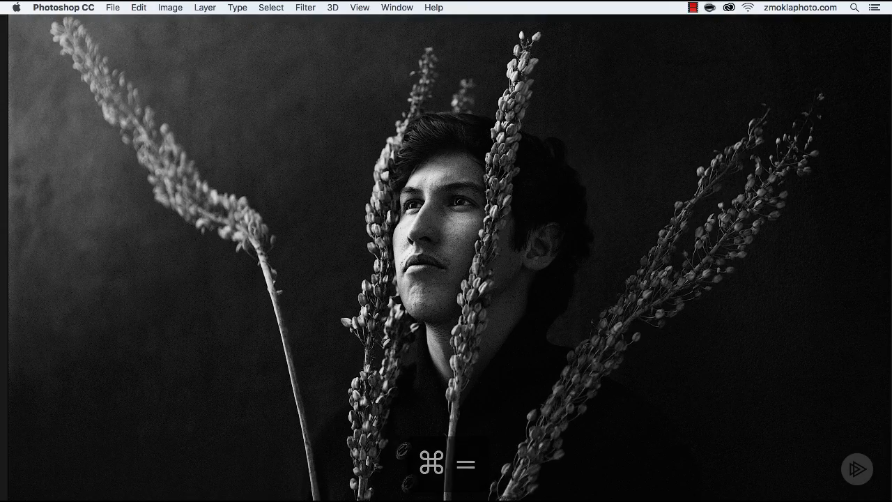
key(cmd+=)
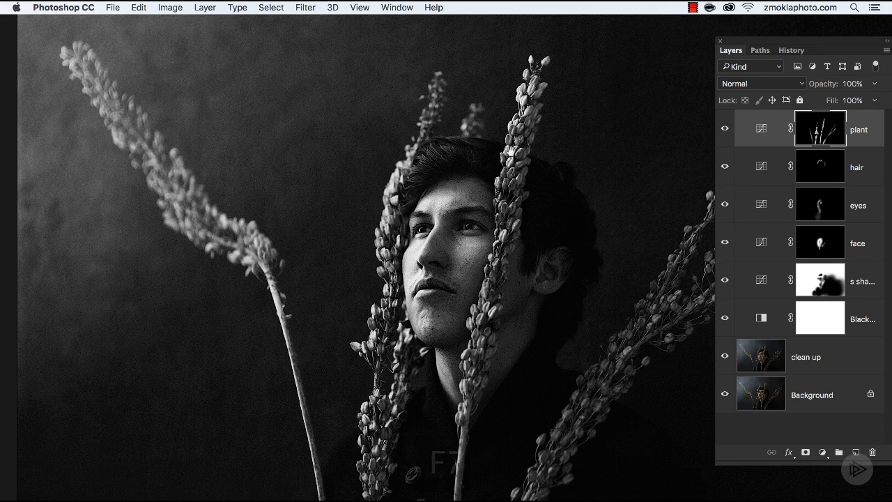
click(726, 128)
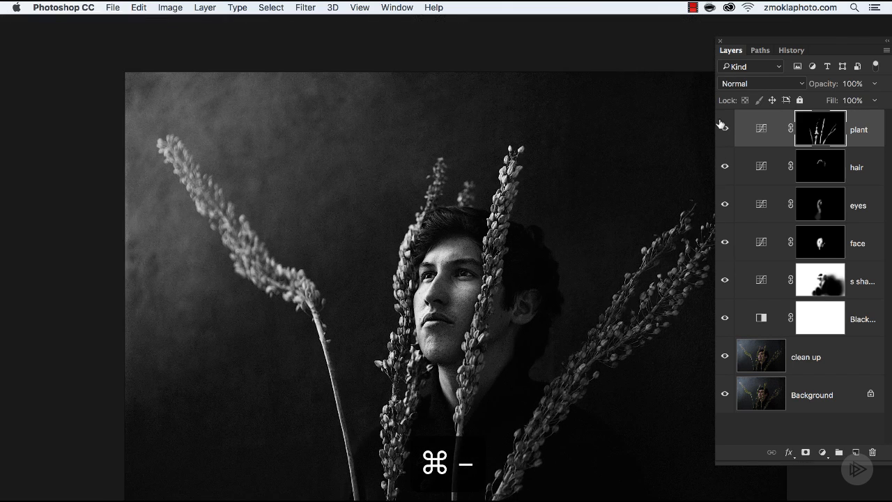
View the whole portrait and toggle the plant layer's visibility to compare with and without brightening
key(cmd+-)
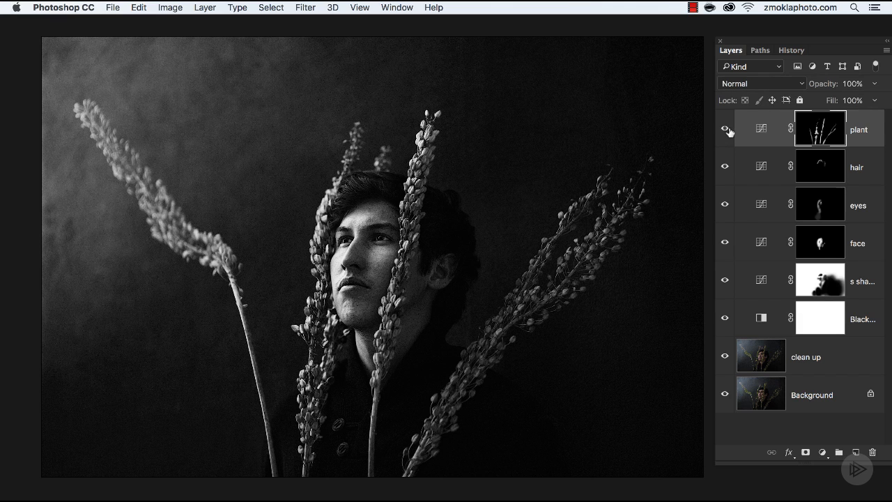
click(725, 128)
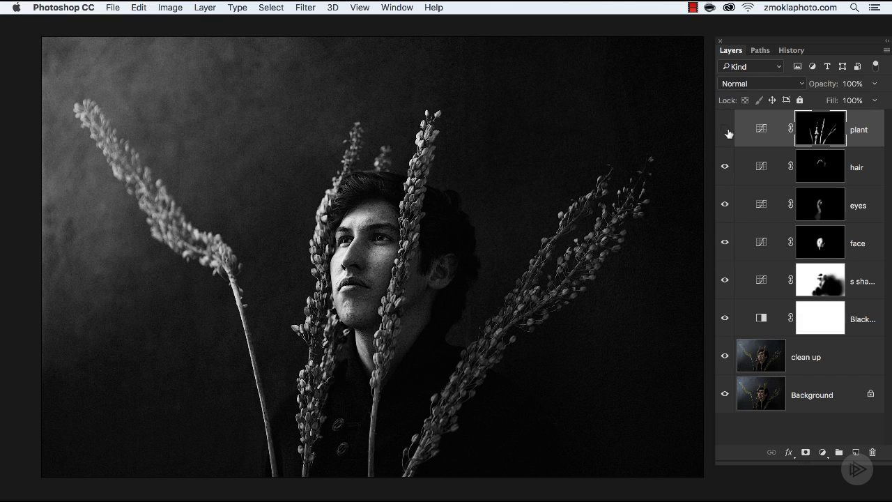
mouse_move(725, 128)
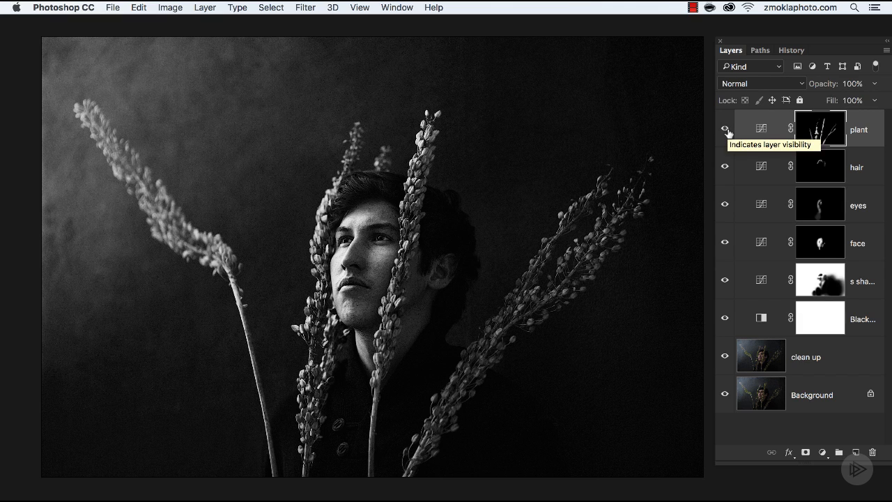
click(761, 128)
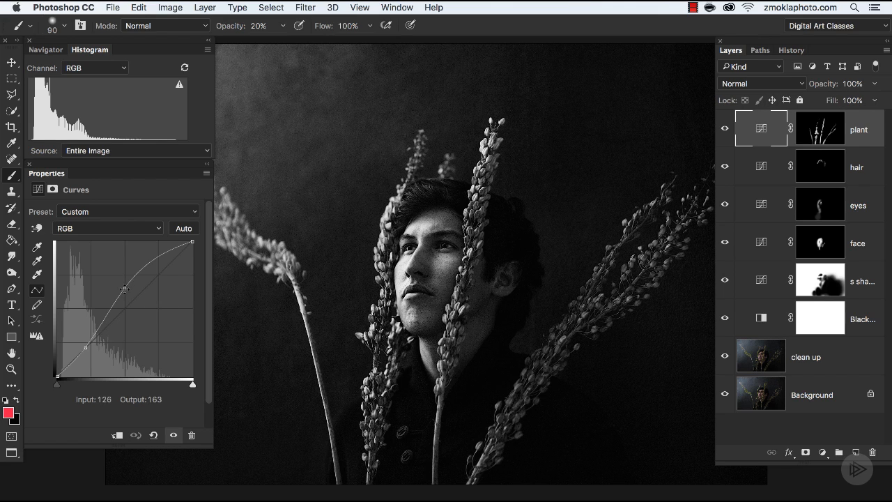
Nudge the plant curve's midtone point to about input 111, output 174
drag(125, 288, 120, 285)
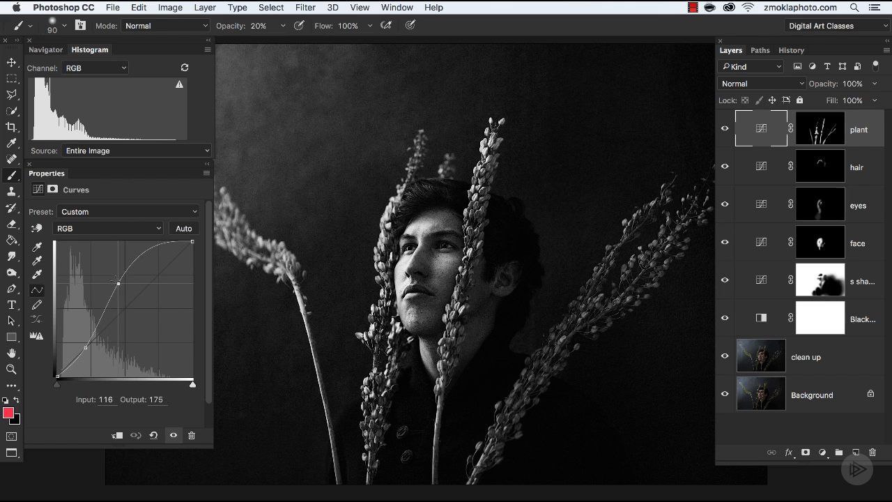
drag(120, 284, 106, 273)
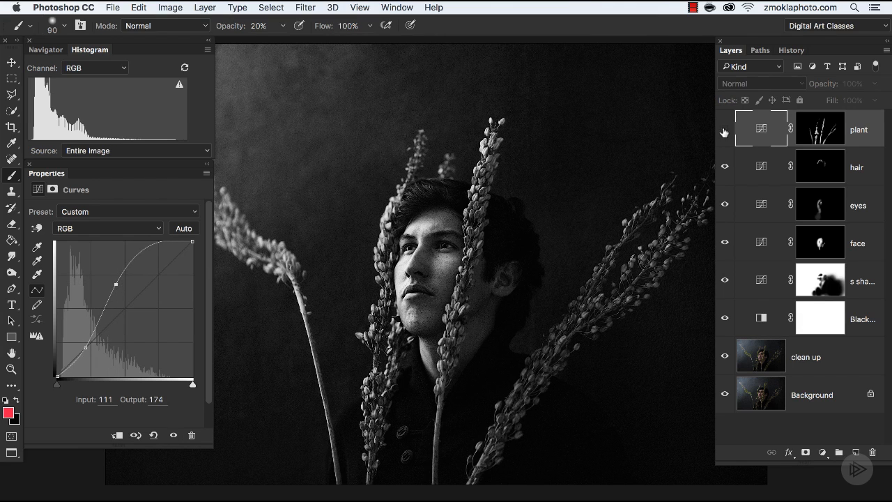
Inspect the face up close with panels hidden, then return to the full portrait with only the Layers list
key(Tab)
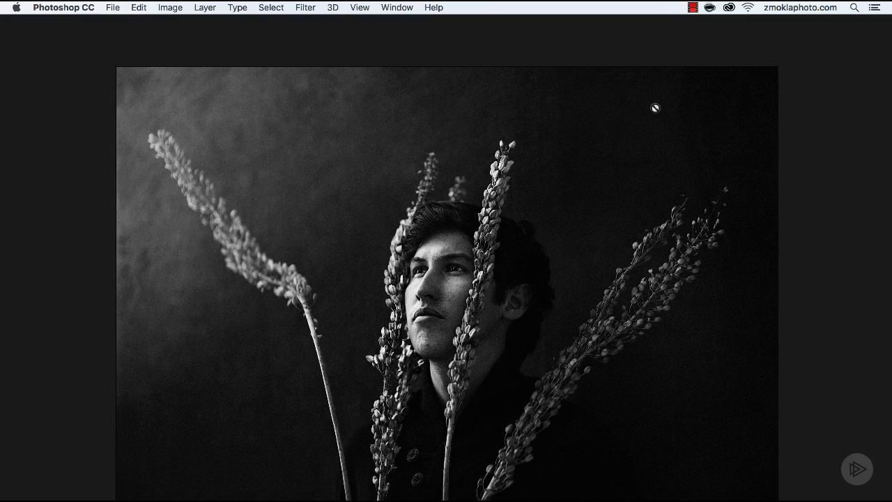
key(cmd+=)
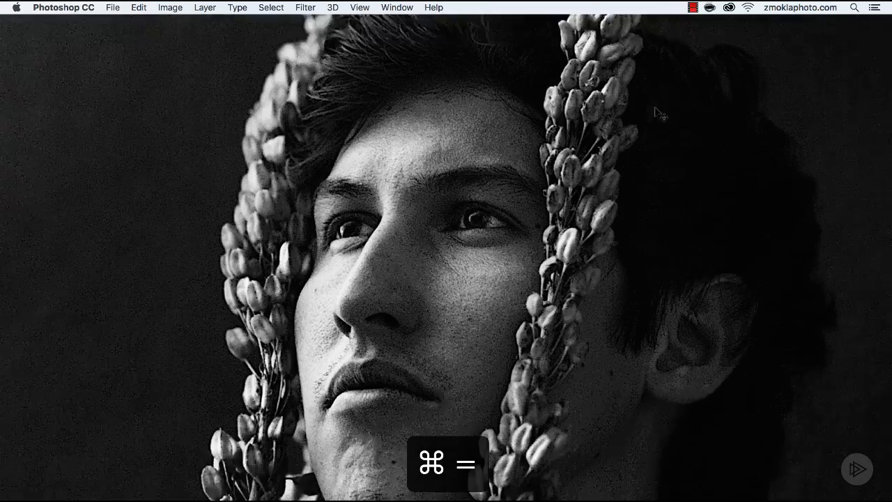
key(cmd+=)
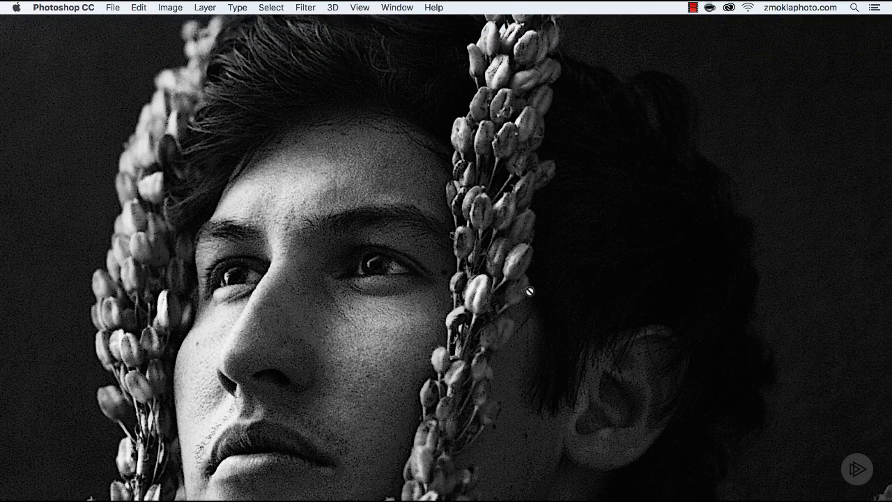
key(F7)
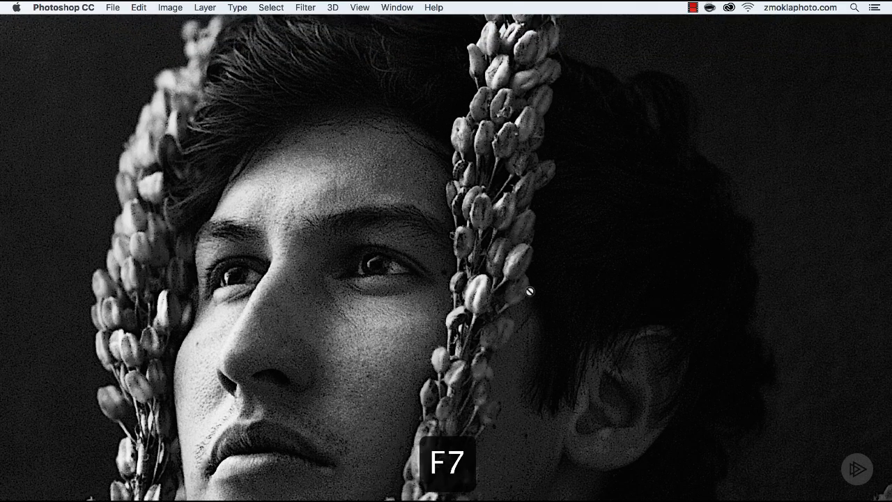
key(F7)
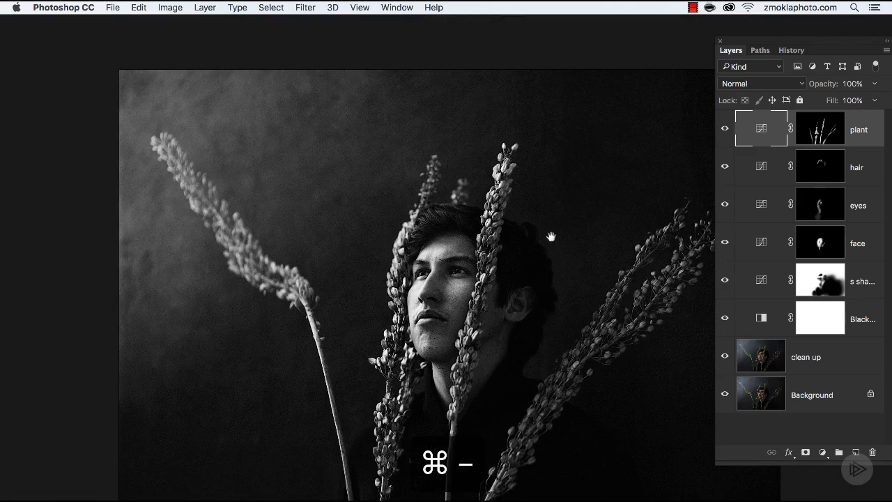
key(cmd+-)
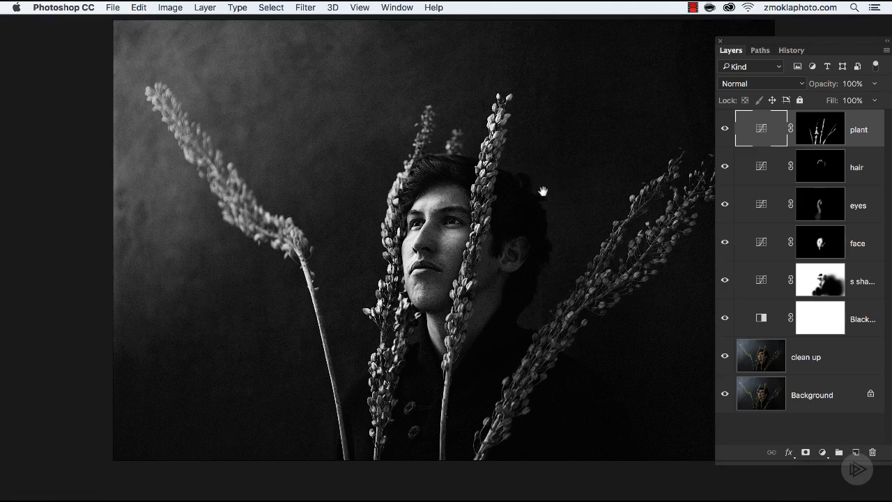
click(725, 128)
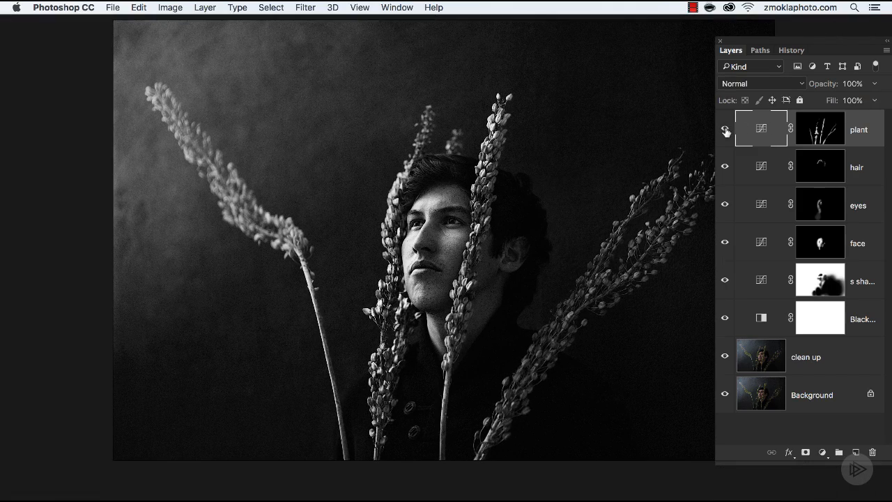
click(725, 129)
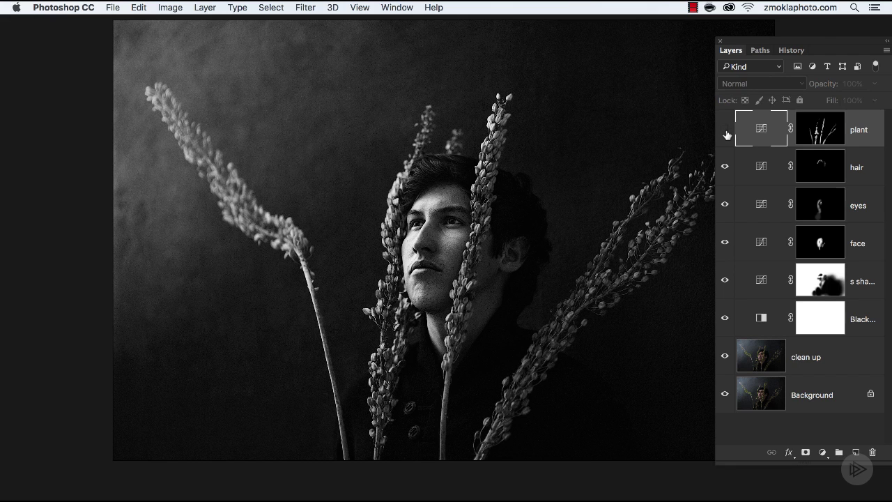
mouse_move(726, 134)
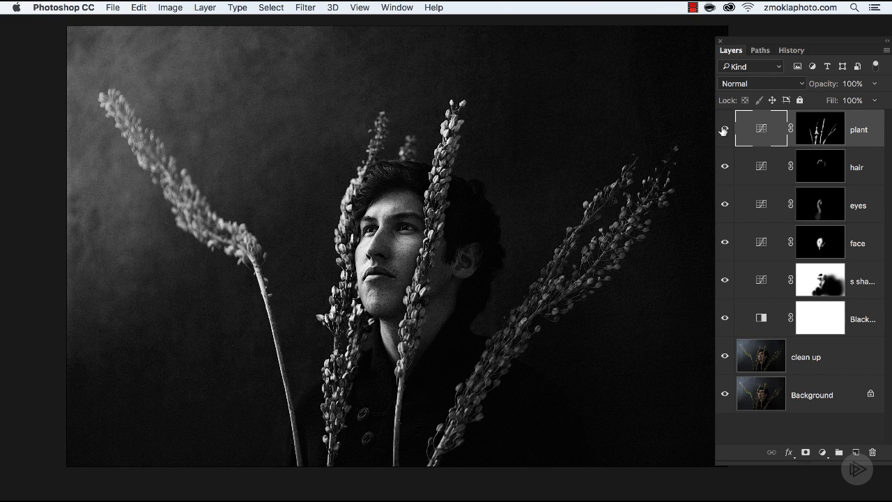
click(725, 128)
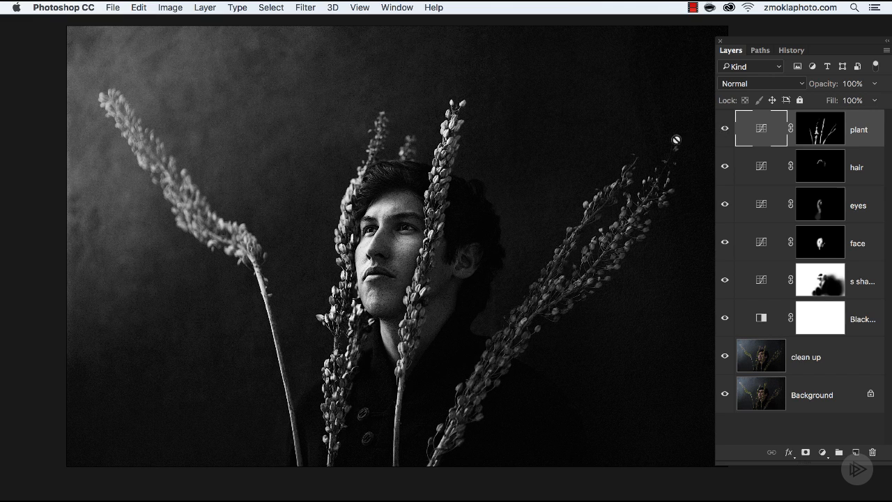
mouse_move(495, 368)
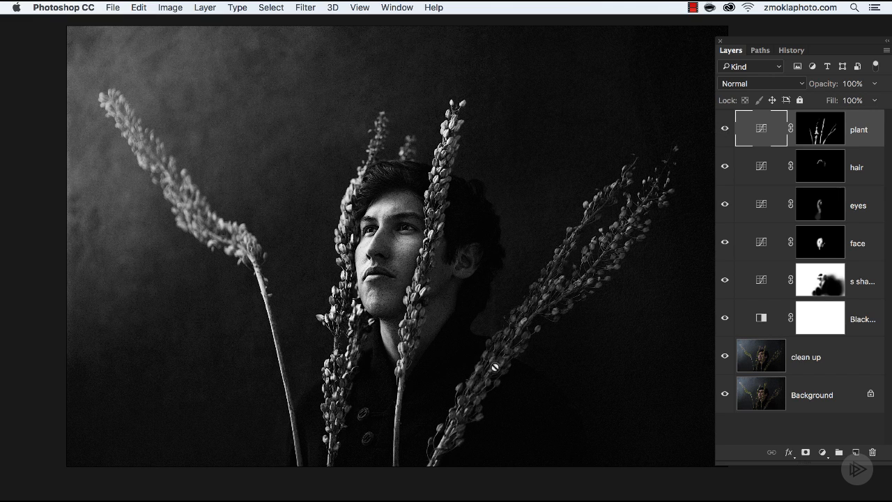
mouse_move(326, 159)
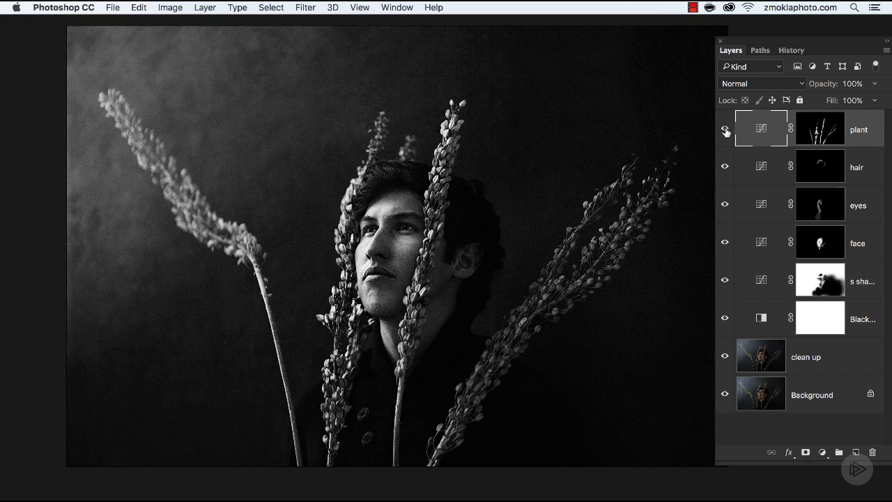
click(725, 129)
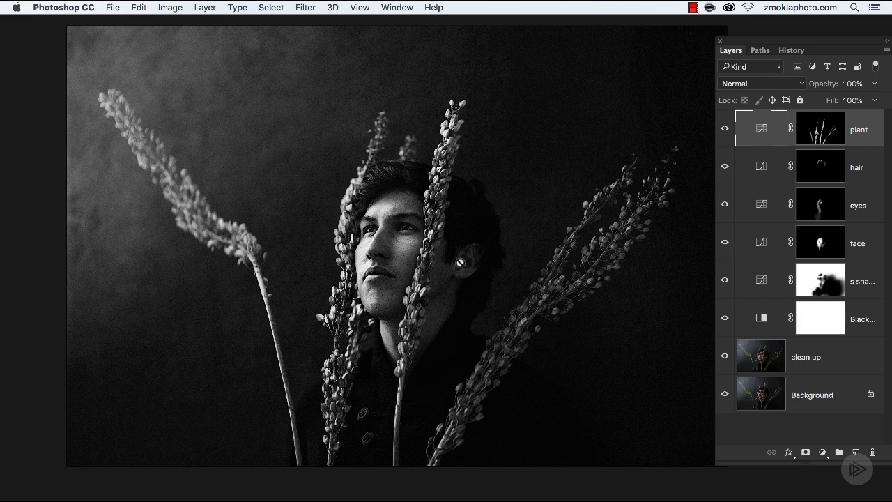
mouse_move(496, 258)
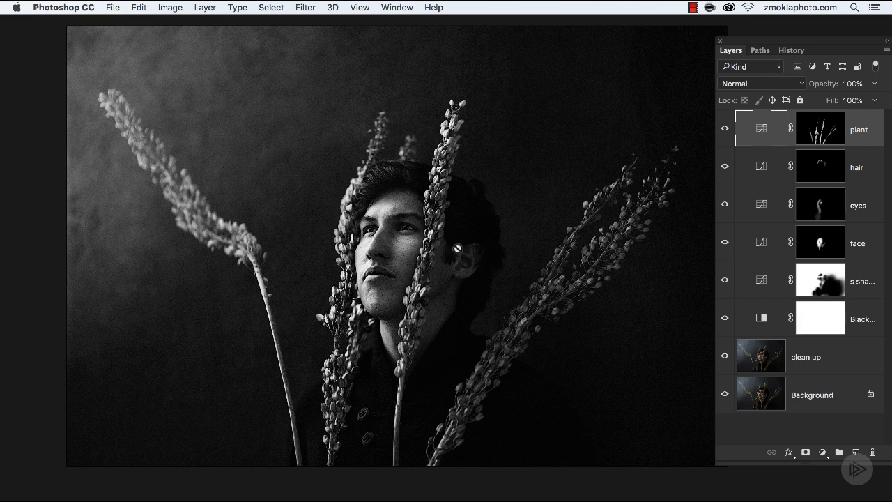
mouse_move(592, 152)
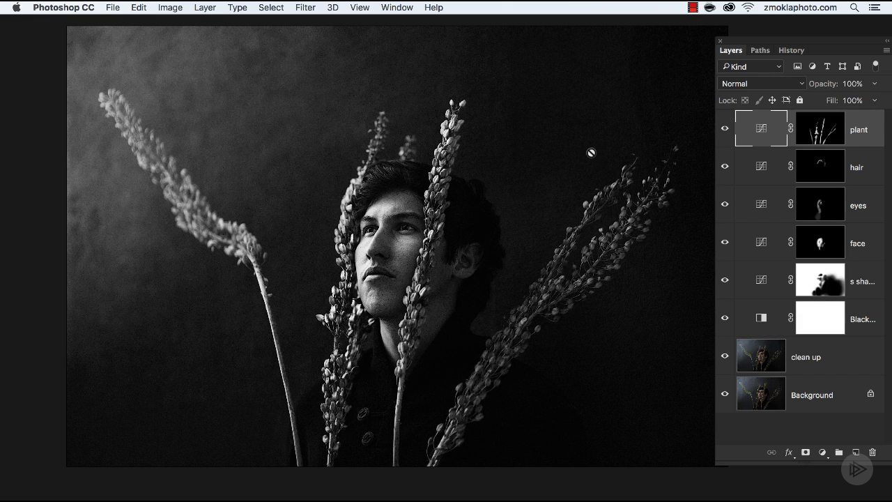
mouse_move(605, 142)
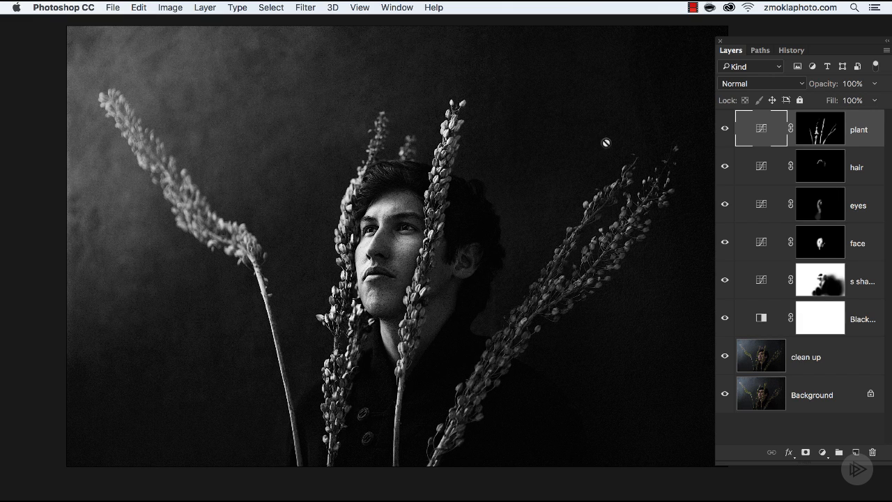
mouse_move(654, 140)
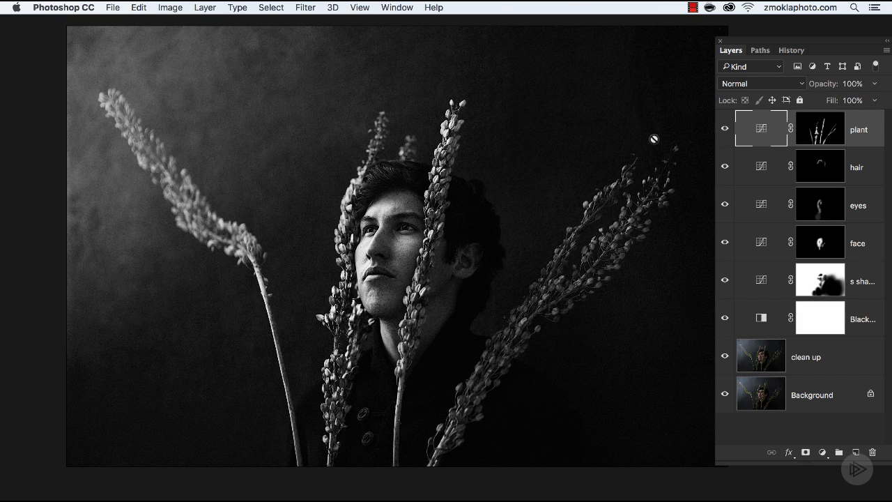
mouse_move(597, 161)
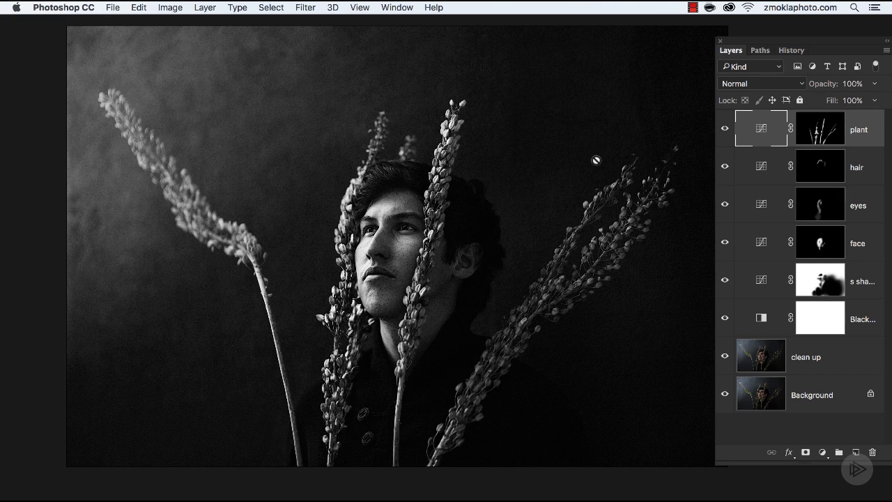
mouse_move(586, 184)
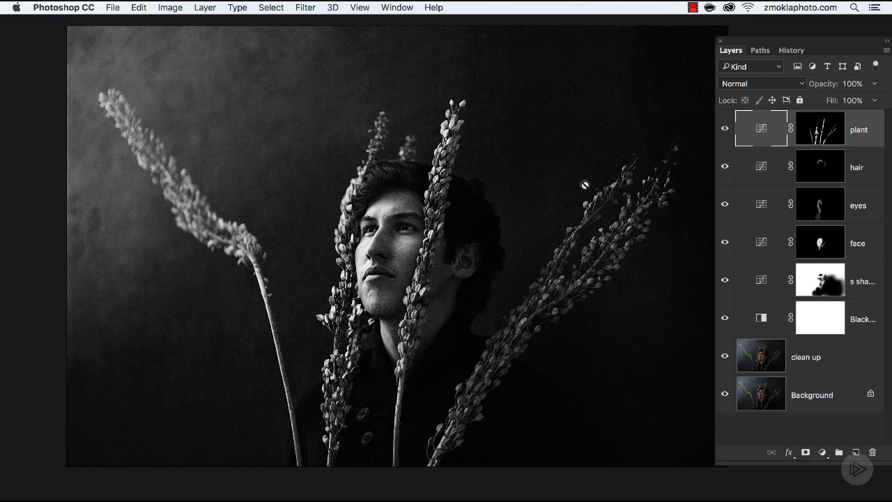
mouse_move(538, 248)
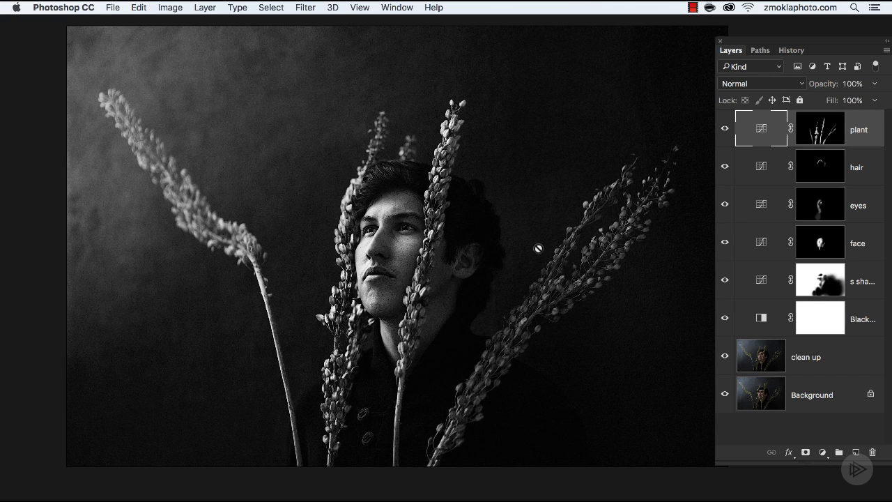
mouse_move(524, 212)
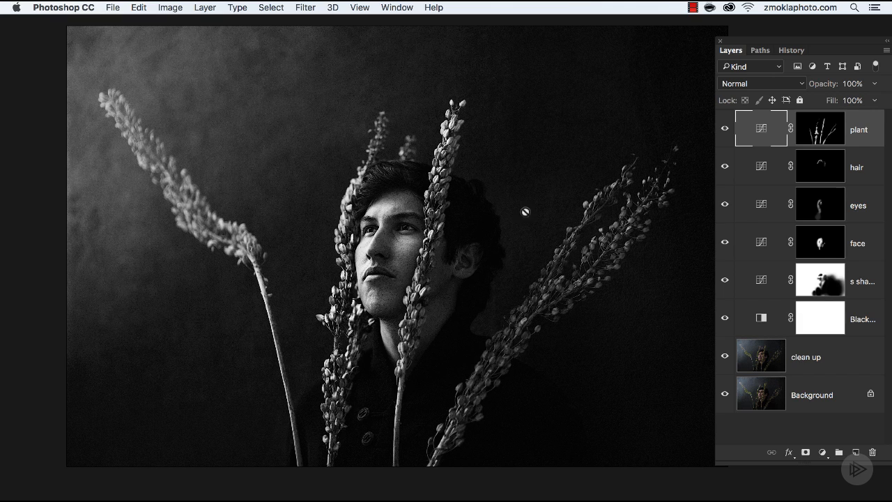
mouse_move(542, 364)
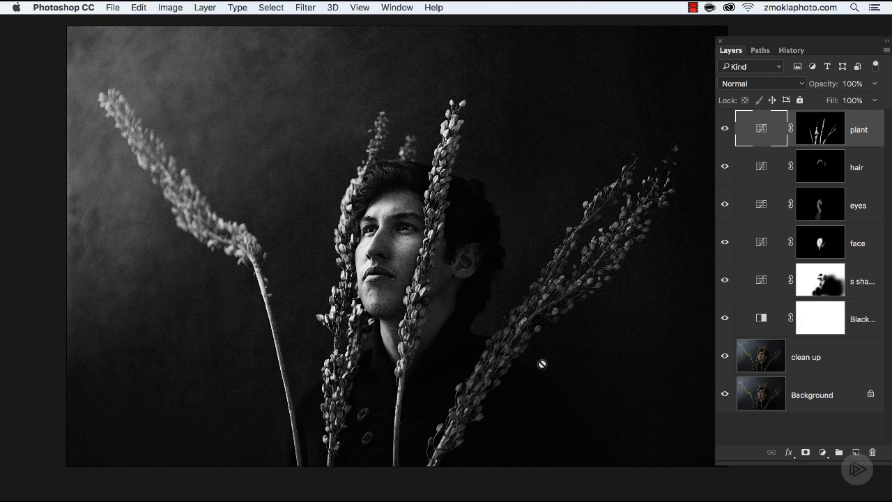